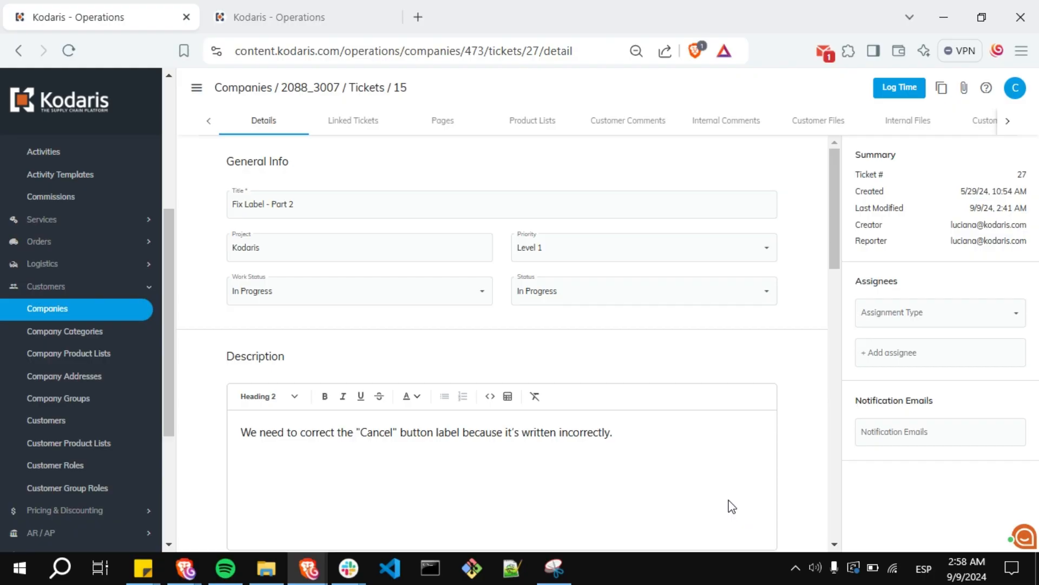
{"action": "mouse_move", "coordinate": [626, 231]}
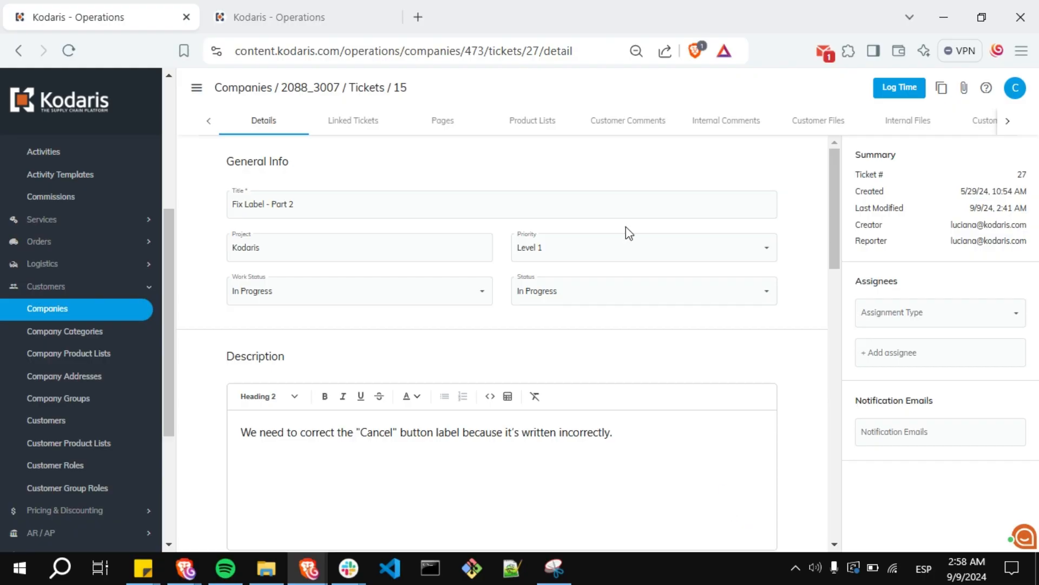
{"action": "mouse_move", "coordinate": [388, 107]}
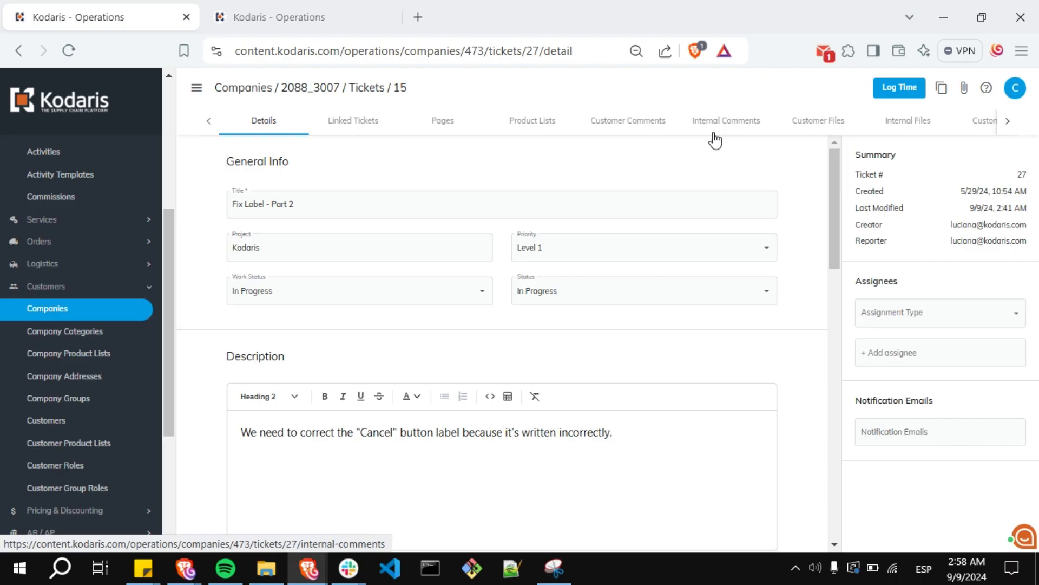
{"action": "mouse_move", "coordinate": [973, 213]}
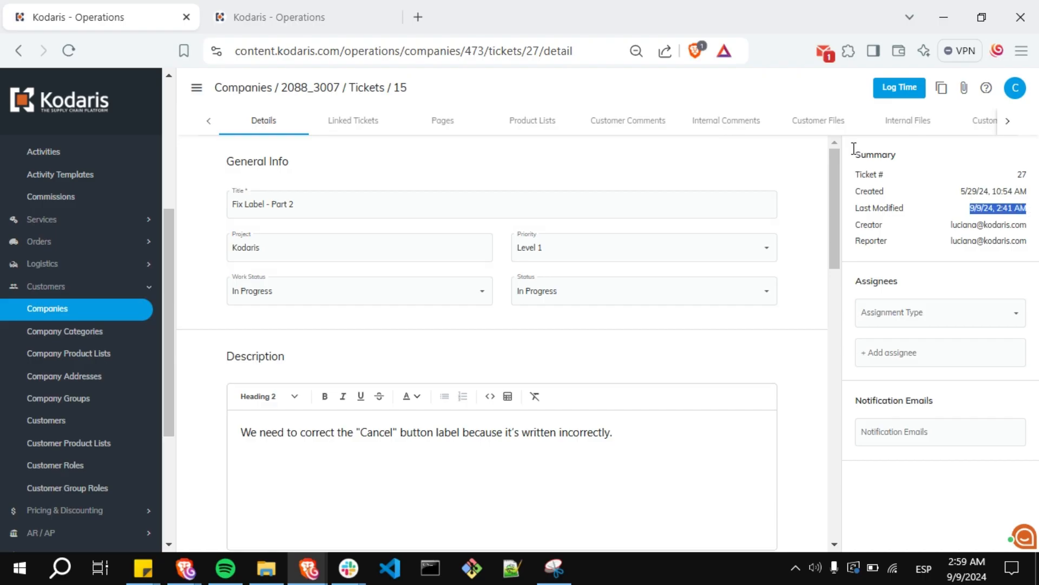
{"action": "mouse_move", "coordinate": [633, 132]}
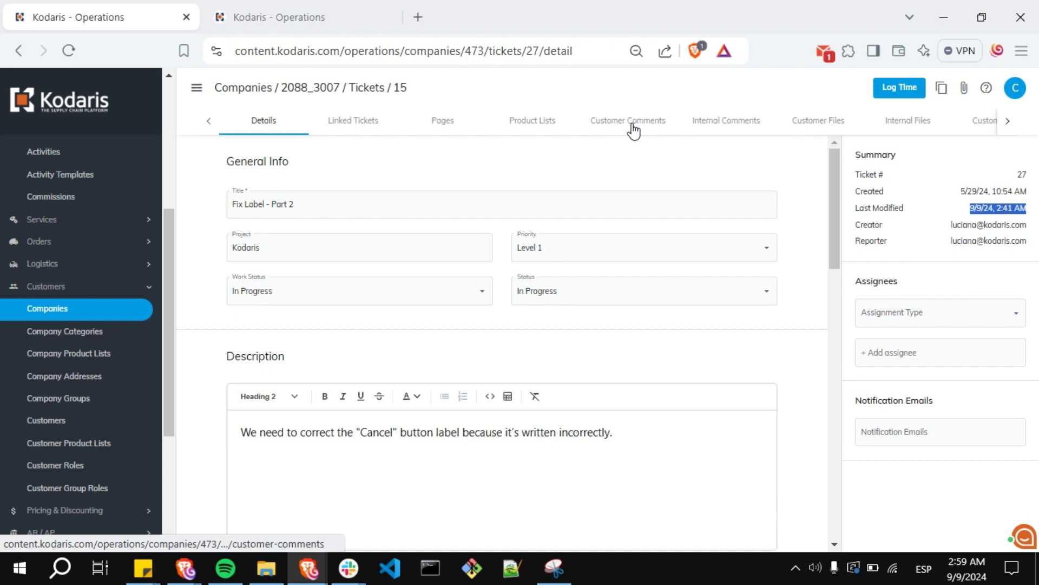
Add the customer comment "The ticket's priority has changed." to ticket 15.
{"action": "left_click", "coordinate": [628, 121]}
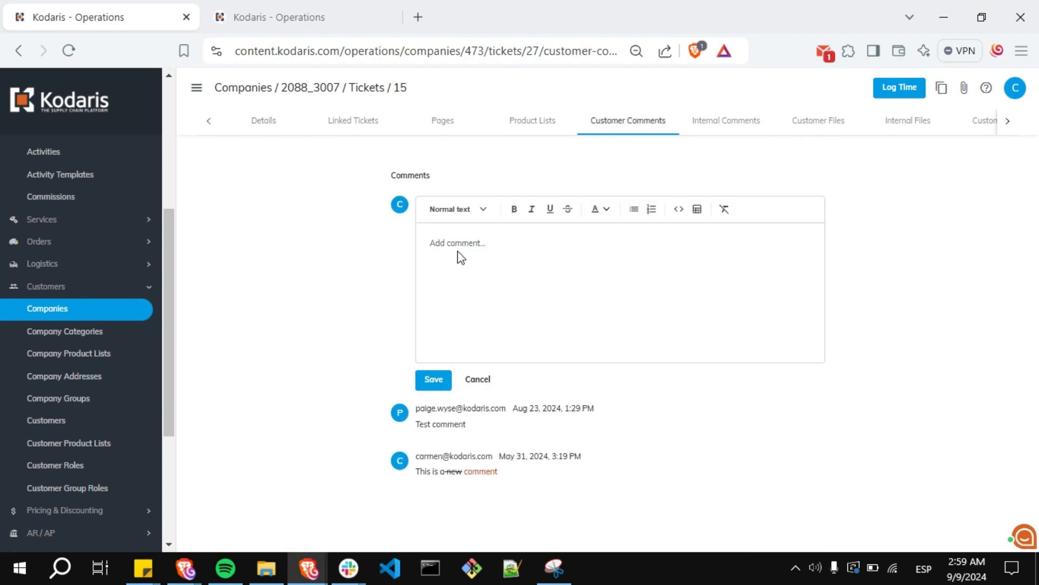
{"action": "type", "text": "The ticket's priority has changed."}
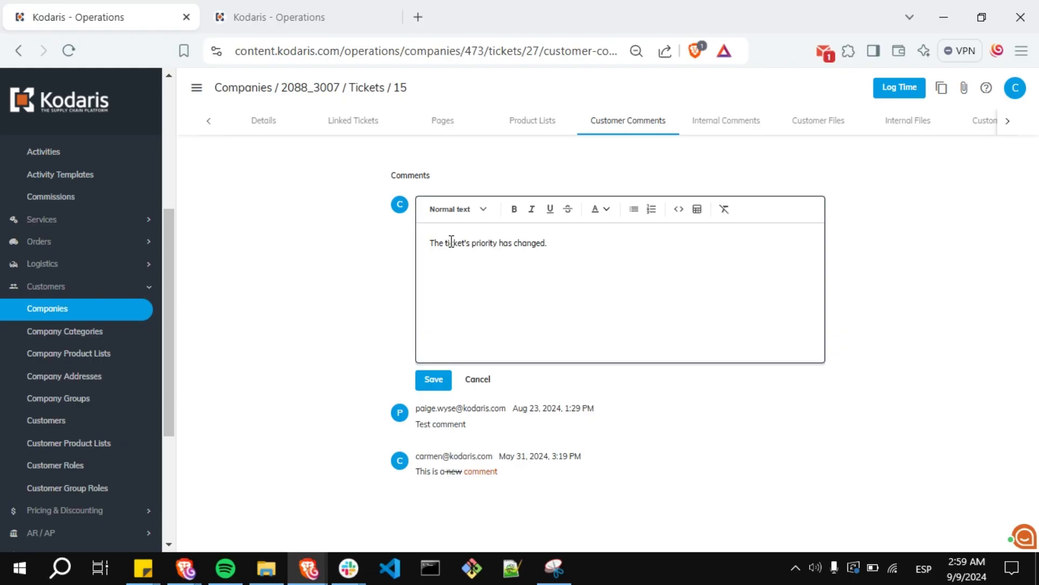
{"action": "mouse_move", "coordinate": [464, 348]}
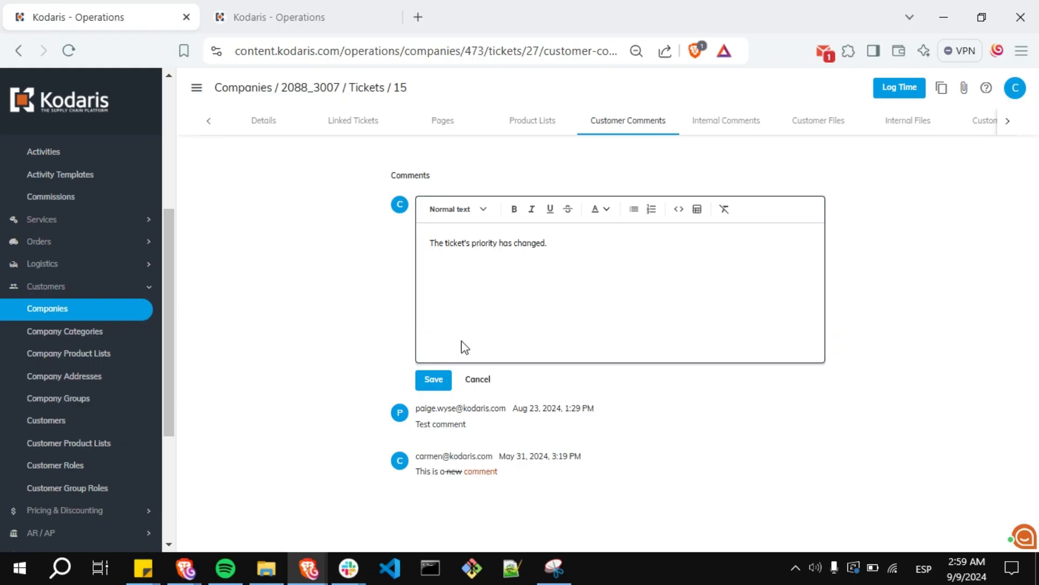
{"action": "left_click", "coordinate": [433, 379]}
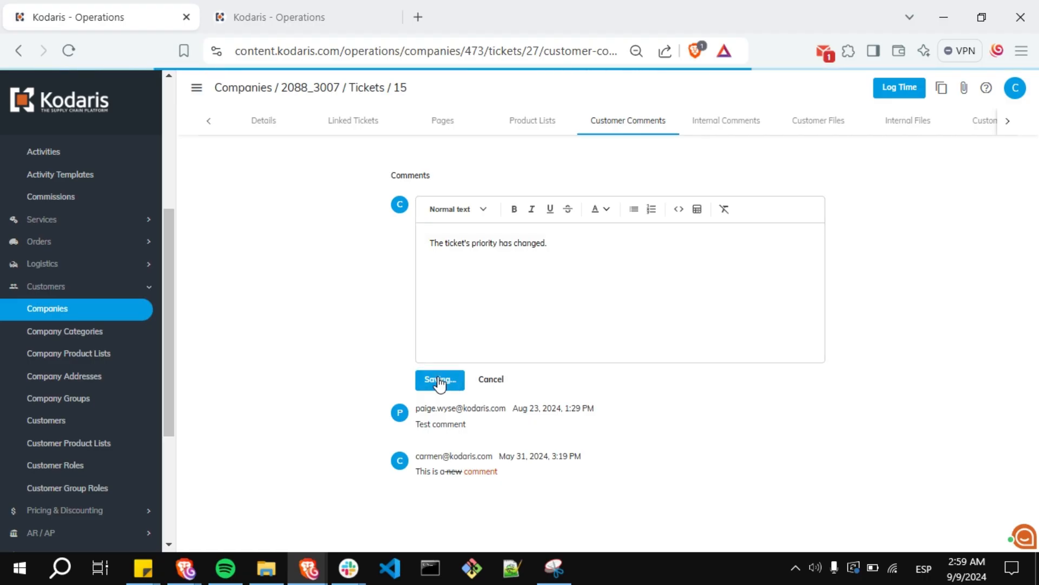
{"action": "left_click", "coordinate": [439, 380]}
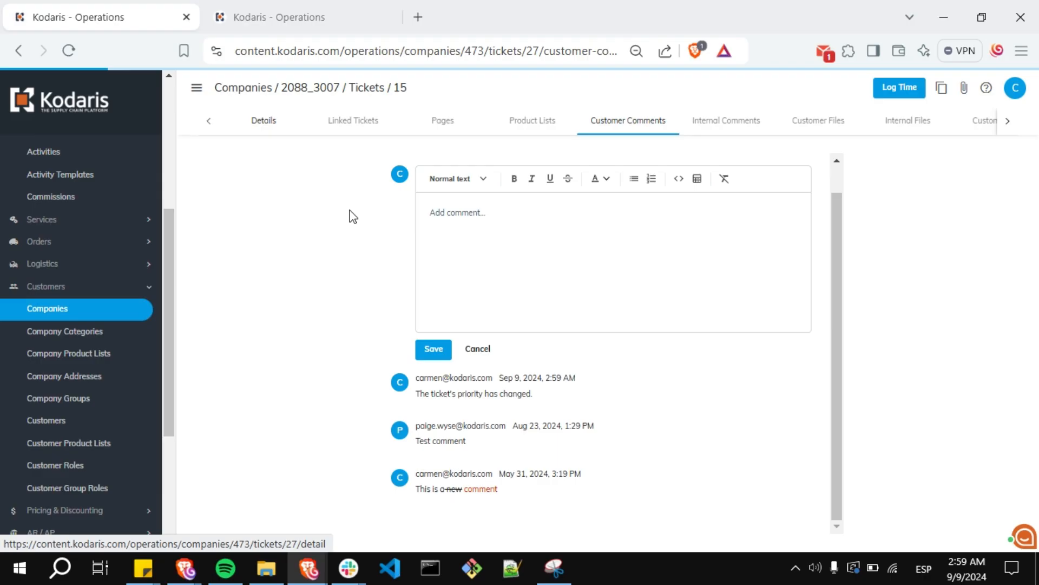
Return to ticket 15's Details and reload the page to refresh timestamps.
{"action": "left_click", "coordinate": [263, 120]}
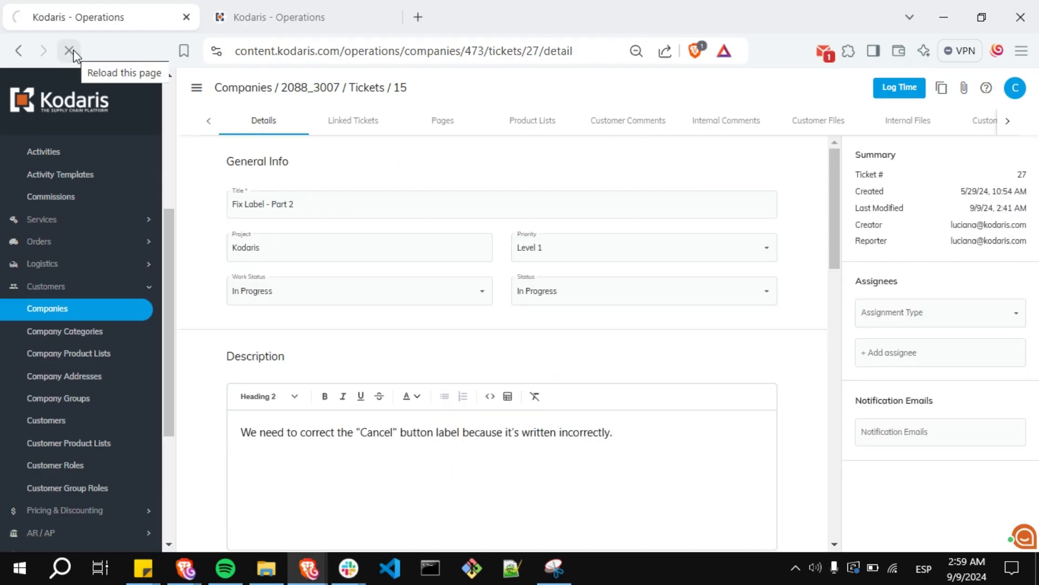
{"action": "left_click", "coordinate": [68, 51]}
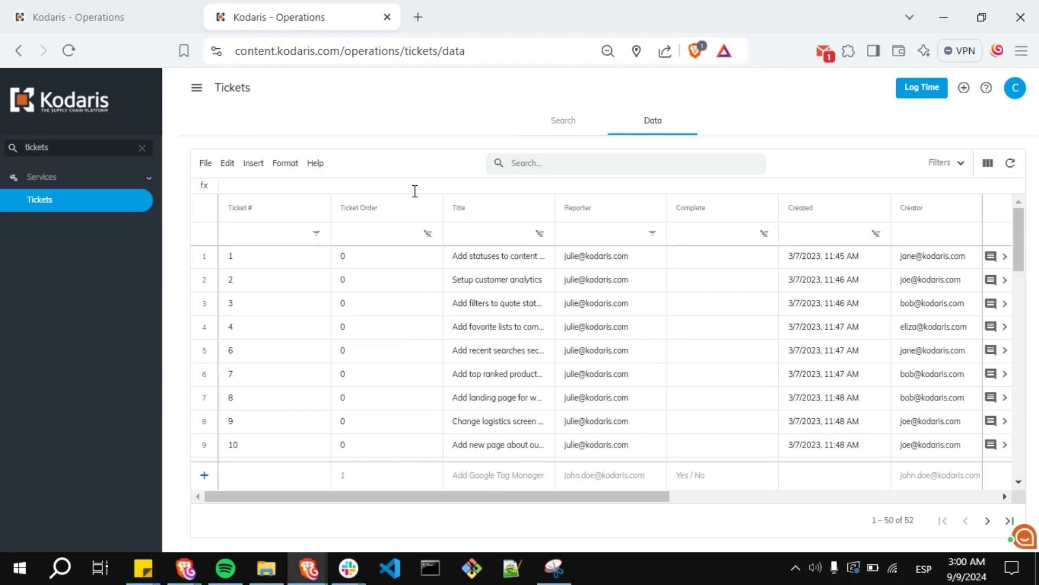
Search the Tickets grid for 15 and open Fix Label – Part 2.
{"action": "type", "text": "15"}
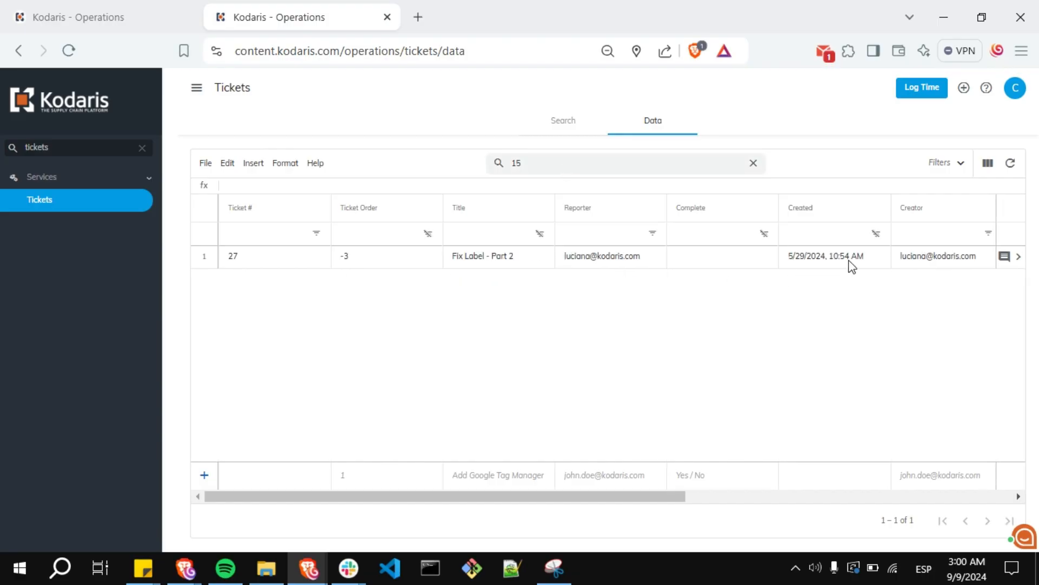
{"action": "left_click", "coordinate": [1019, 257]}
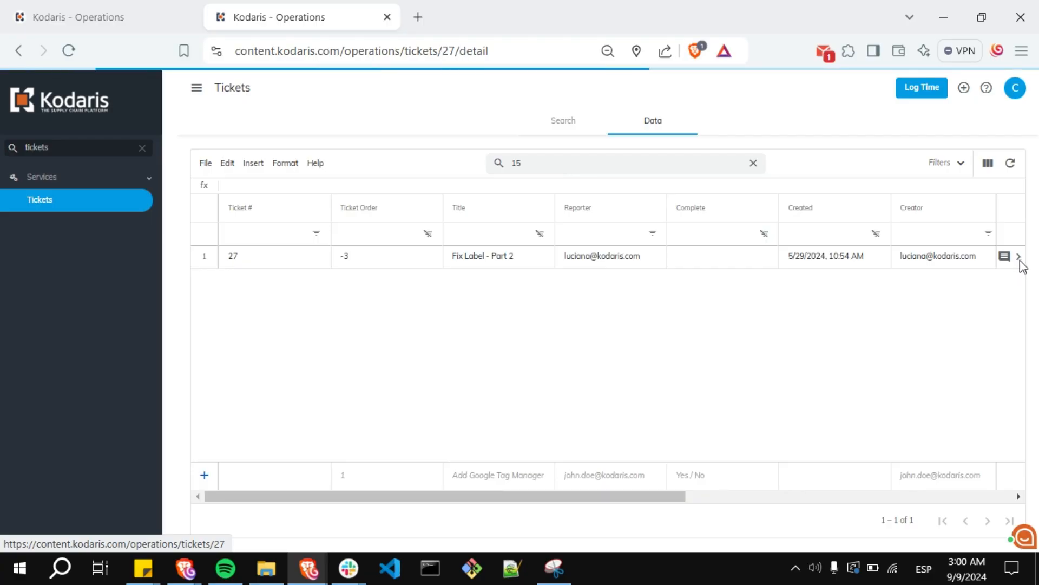
{"action": "left_click", "coordinate": [1017, 256]}
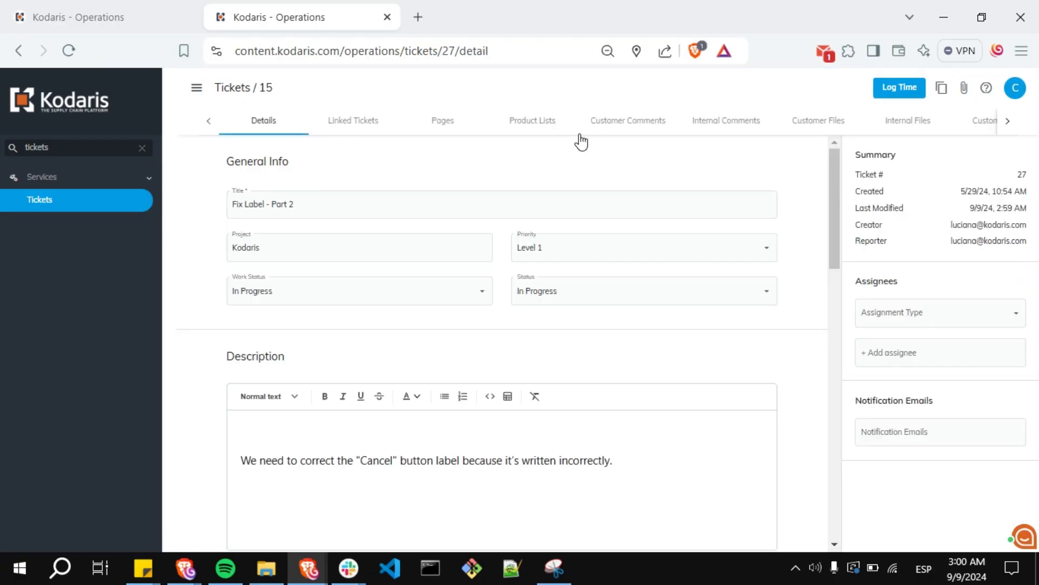
Post a second customer comment, "The ticket's priority has changed.", on ticket 15.
{"action": "left_click", "coordinate": [628, 120]}
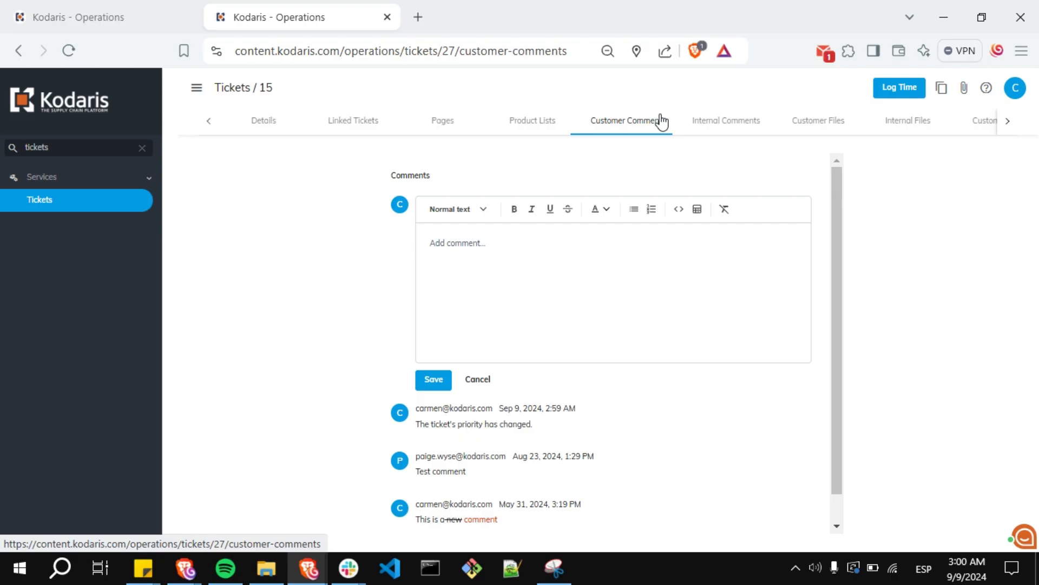
{"action": "left_click", "coordinate": [435, 243]}
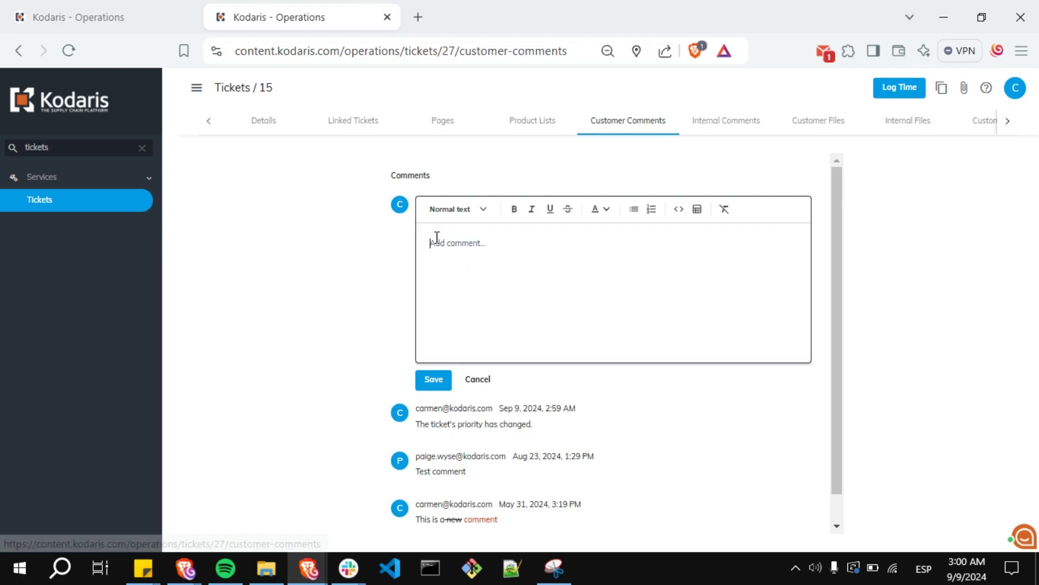
{"action": "type", "text": "The ticket's priority has changed."}
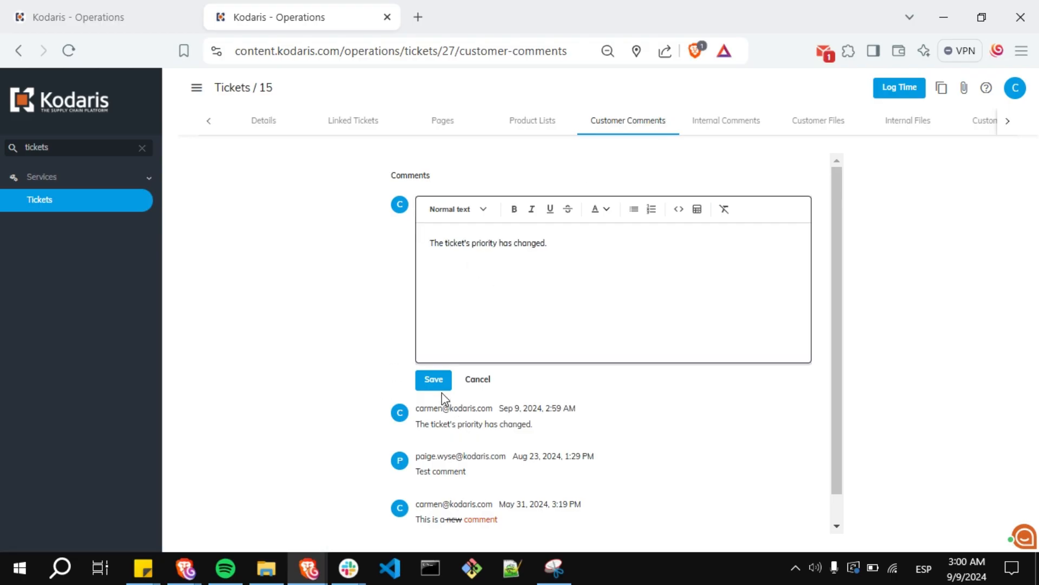
{"action": "left_click", "coordinate": [433, 380]}
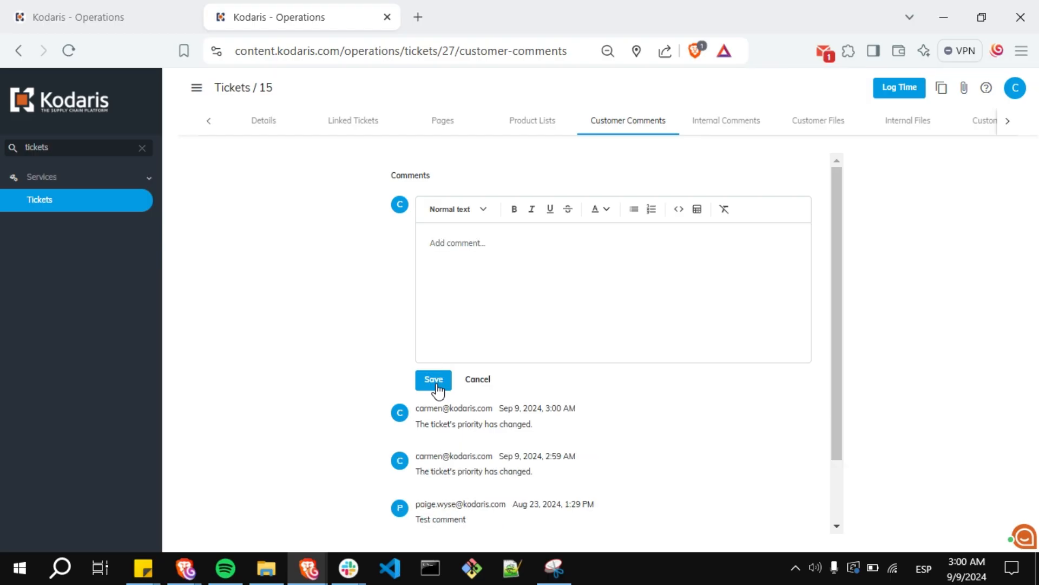
{"action": "mouse_move", "coordinate": [264, 128]}
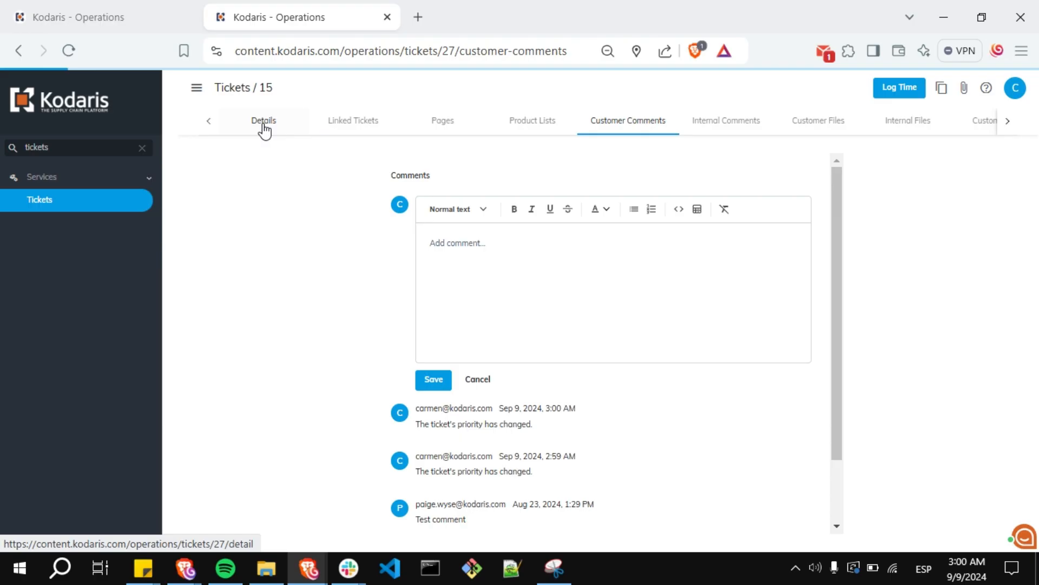
Return to ticket 15's Details to check Last Modified reads 9/9/24, 3:00 AM.
{"action": "left_click", "coordinate": [263, 120]}
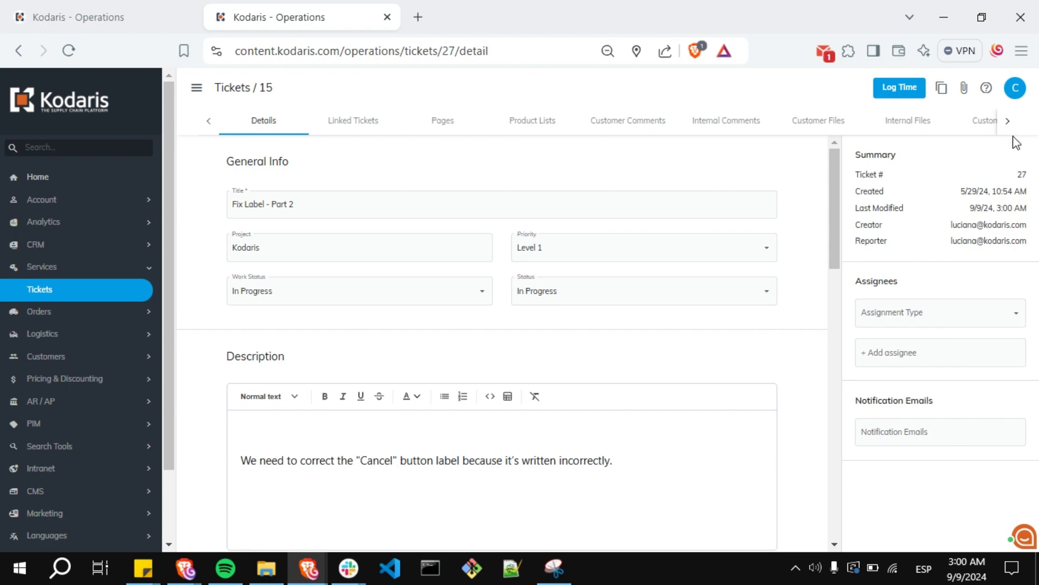
{"action": "mouse_move", "coordinate": [1003, 208]}
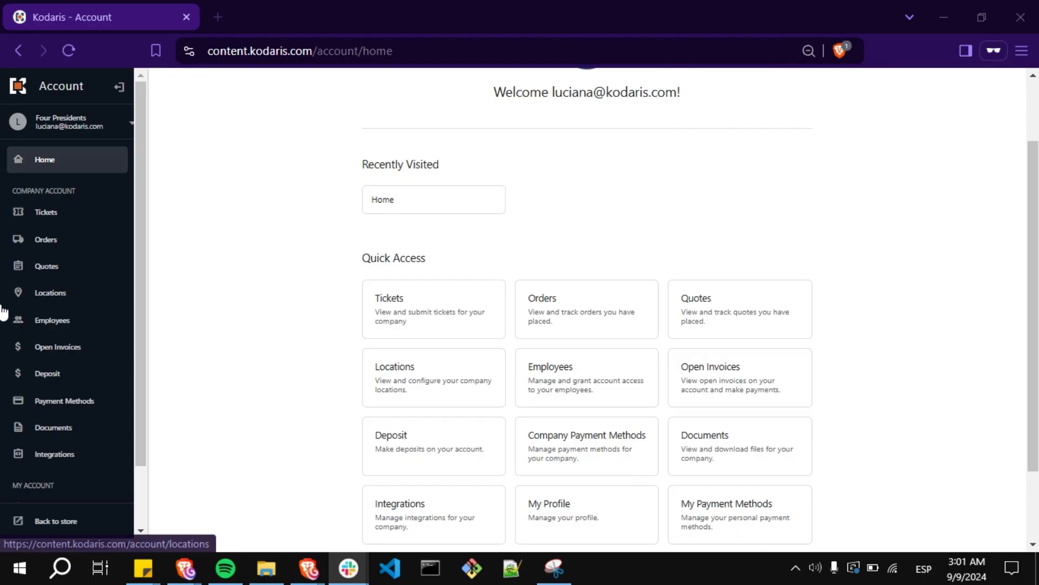
Open the company's Tickets list in the Customer Portal sidebar.
{"action": "left_click", "coordinate": [45, 212]}
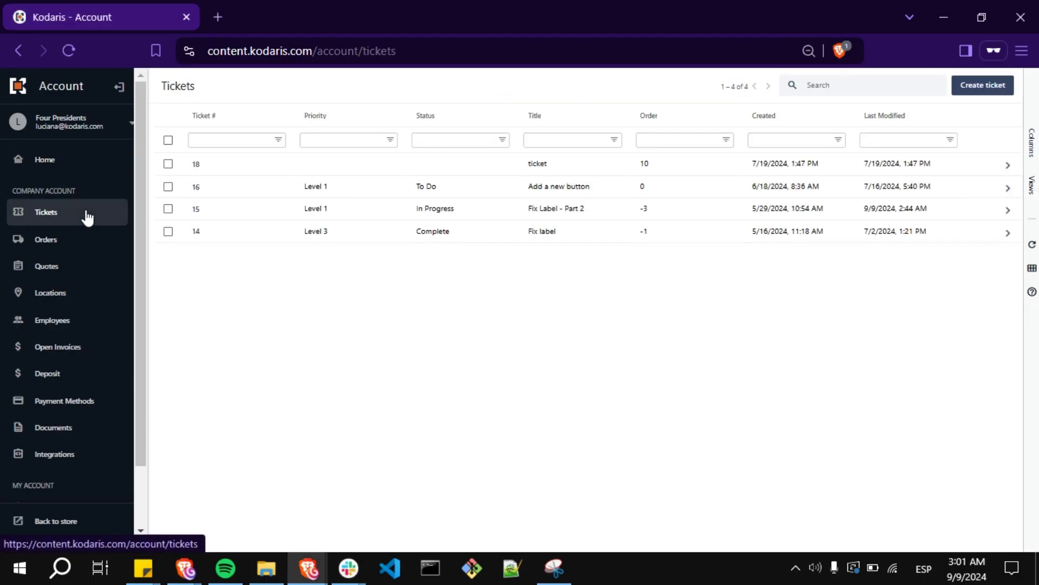
{"action": "mouse_move", "coordinate": [691, 256]}
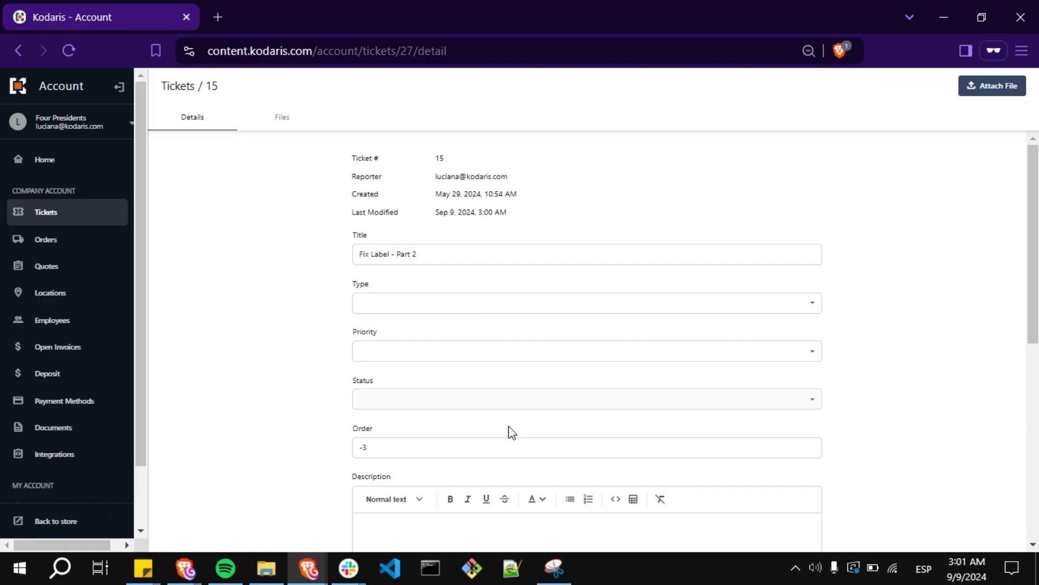
Post the comment "The ticket's priority has changed." on ticket 15 from the customer side.
{"action": "scroll", "scroll_direction": "down", "scroll_amount": 3}
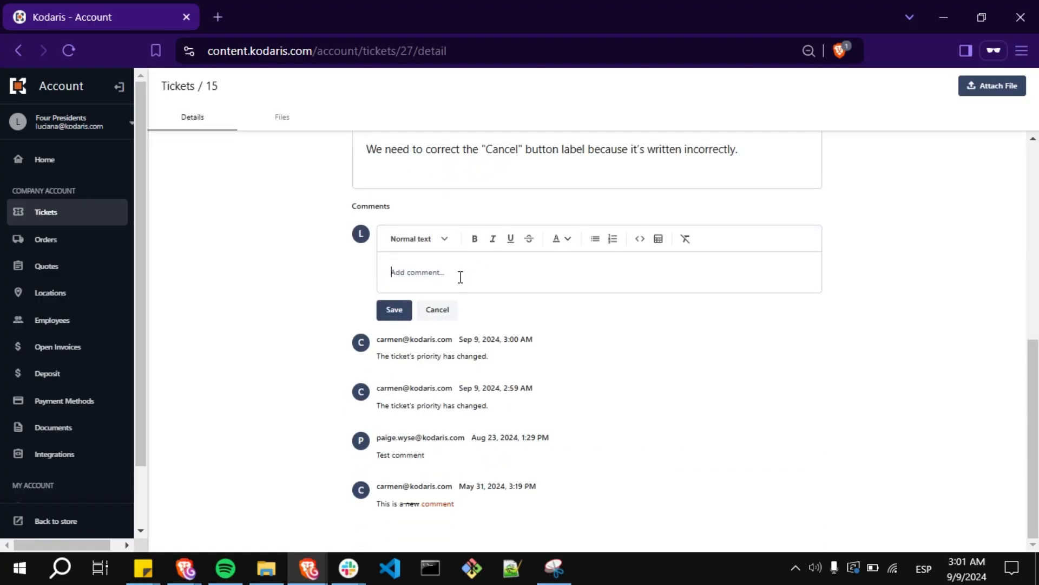
{"action": "type", "text": "The ticket's priority has changed."}
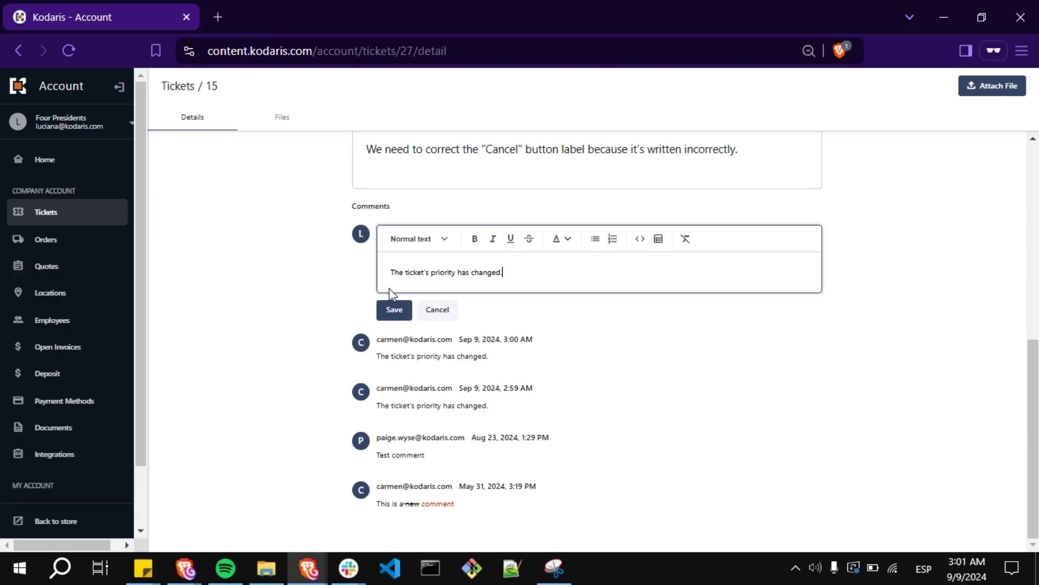
{"action": "left_click", "coordinate": [394, 309]}
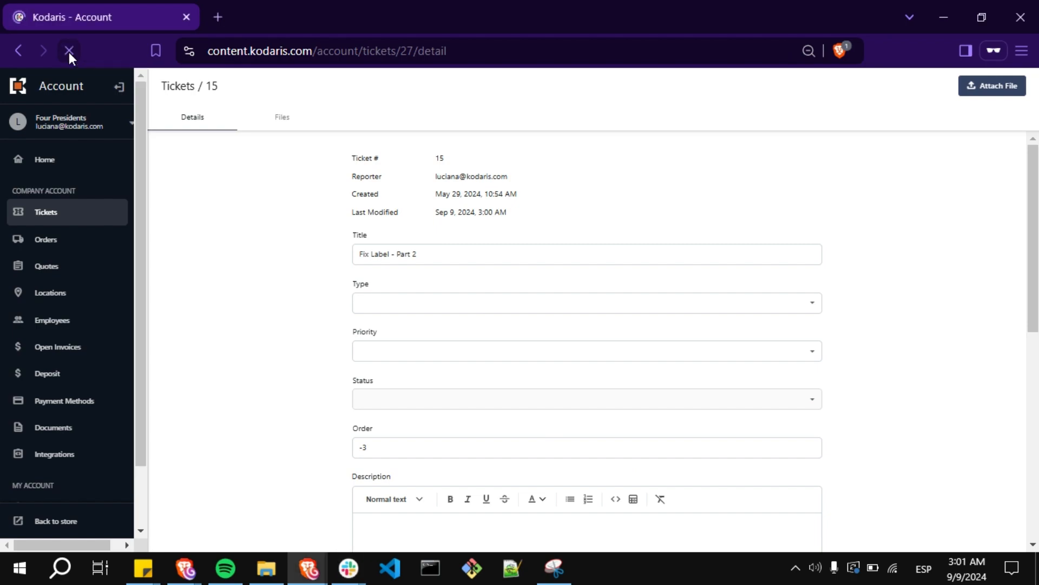
Reload ticket 15 so Last Modified shows Sep 9, 2024, 3:01 AM.
{"action": "left_click", "coordinate": [66, 50]}
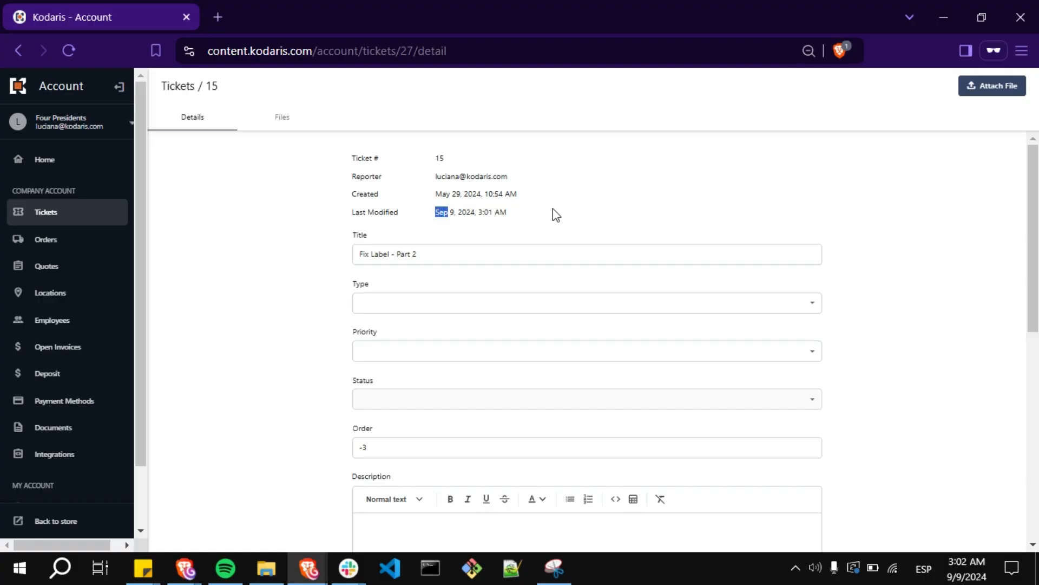
{"action": "mouse_move", "coordinate": [558, 216]}
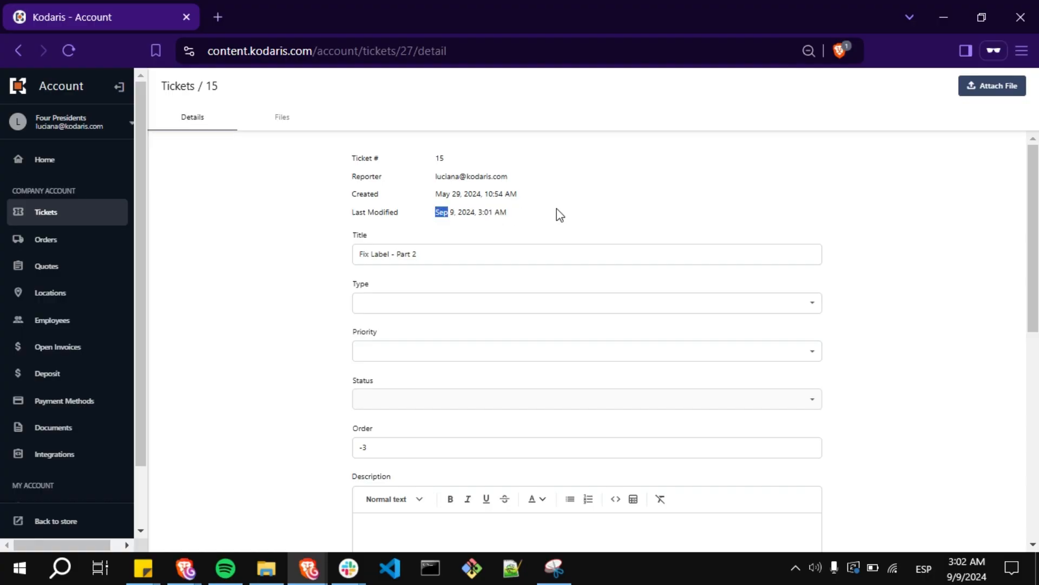